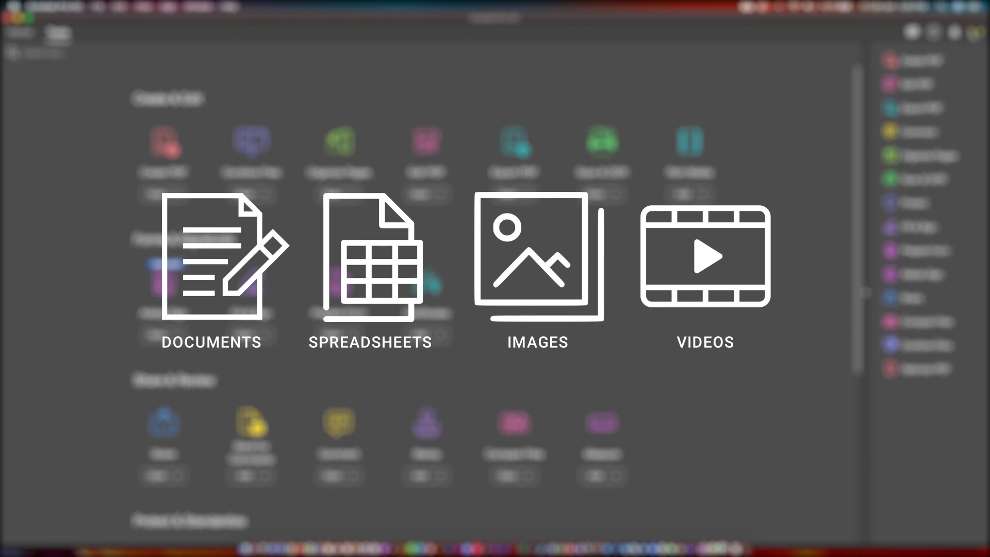
Show the File menu over the Home screen of recent PDFs
{"action": "left_click", "coordinate": [98, 6]}
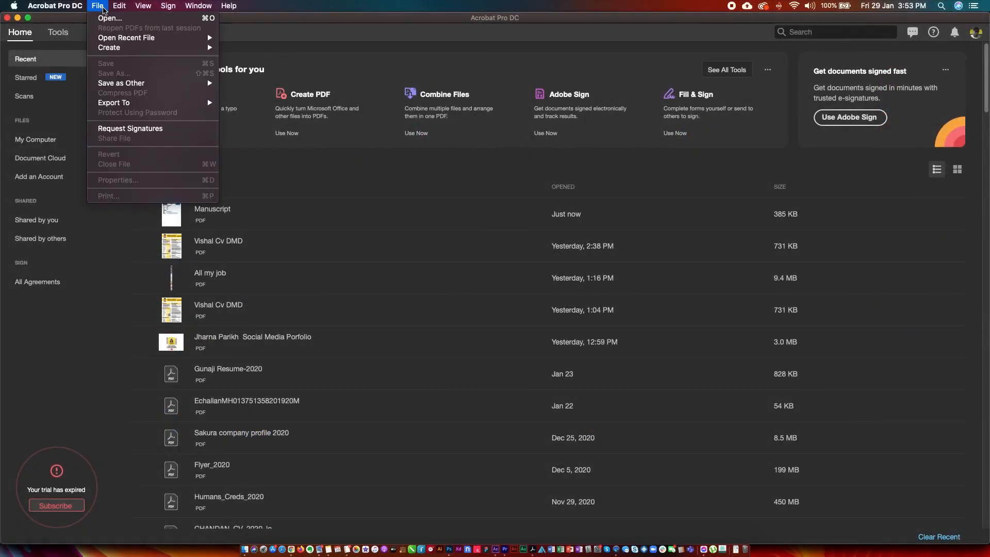
Open Manuscript.pdf at 100% zoom and go to page 2
{"action": "left_click", "coordinate": [109, 17]}
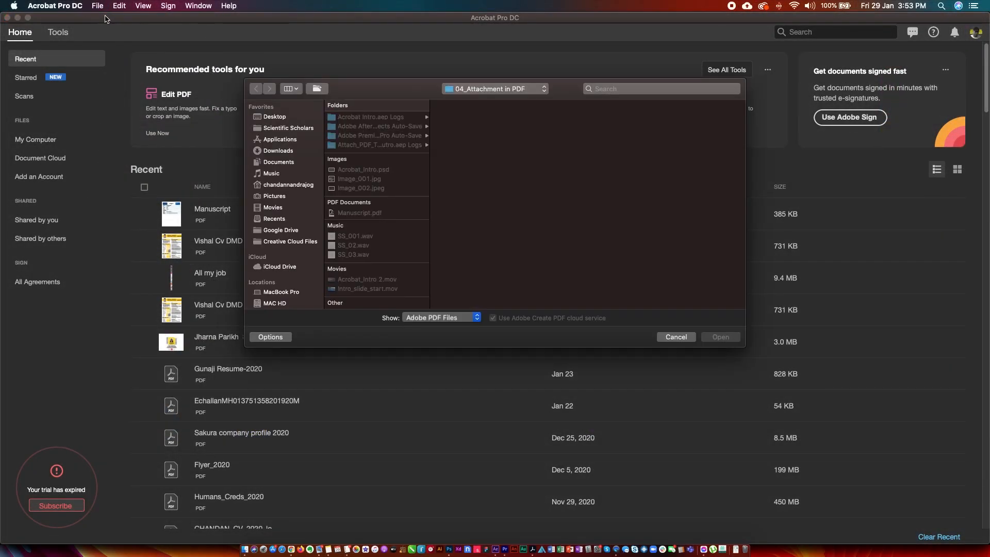
{"action": "left_click", "coordinate": [359, 213]}
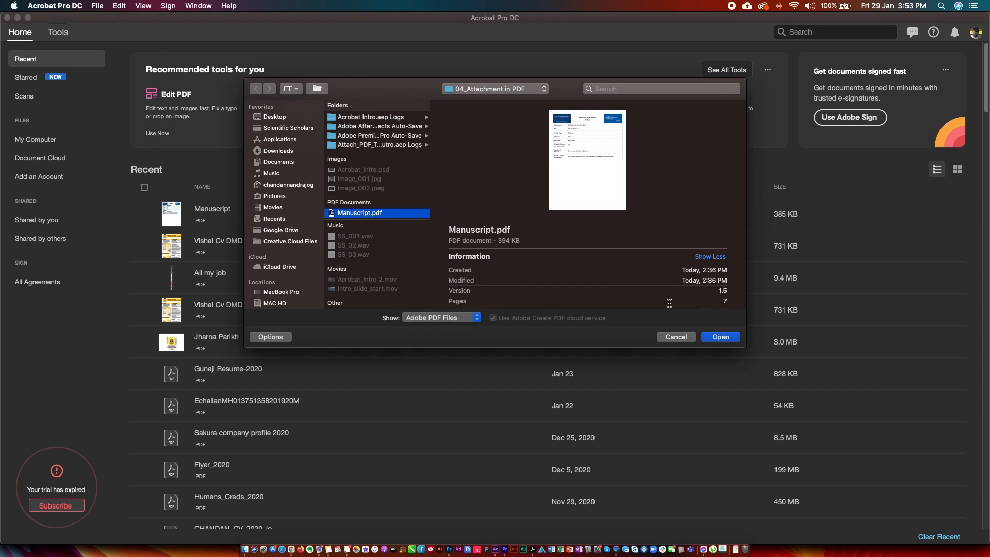
{"action": "left_click", "coordinate": [718, 336]}
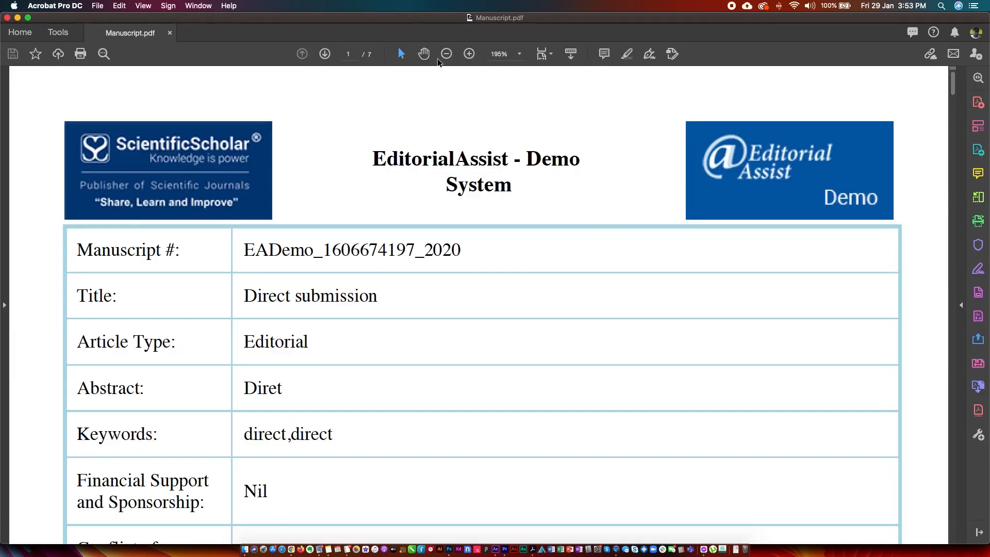
{"action": "left_click", "coordinate": [446, 54]}
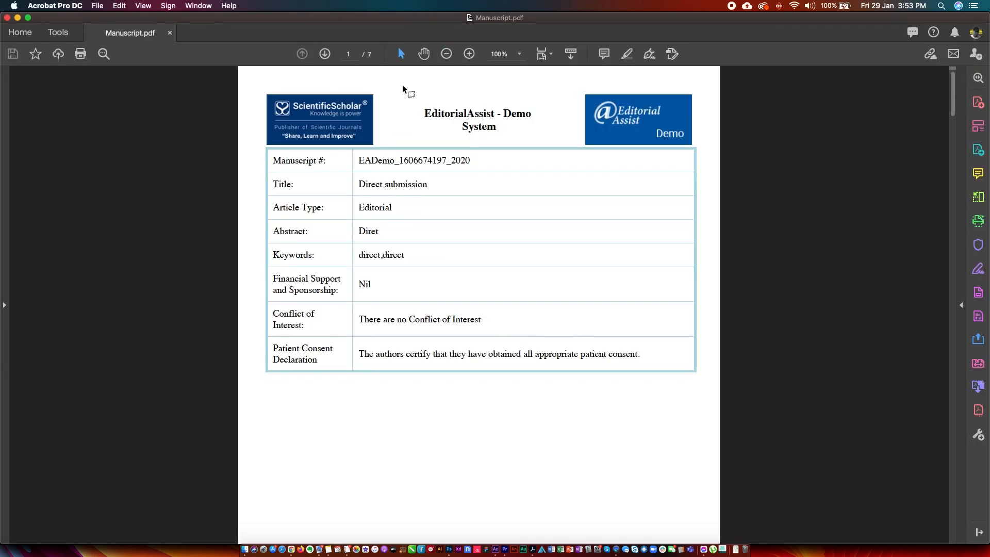
{"action": "left_click", "coordinate": [325, 54]}
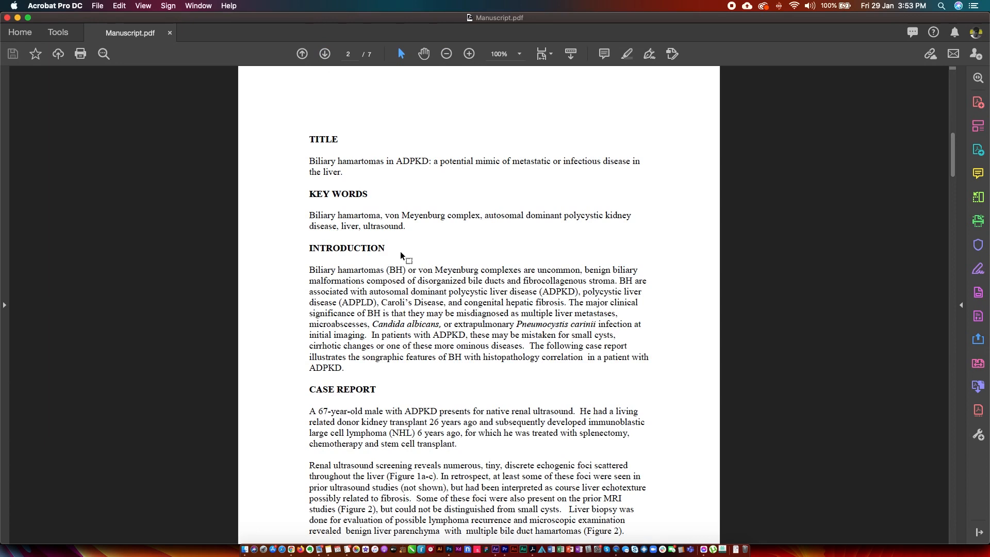
Activate the Comment tool on Manuscript.pdf
{"action": "left_click", "coordinate": [58, 32]}
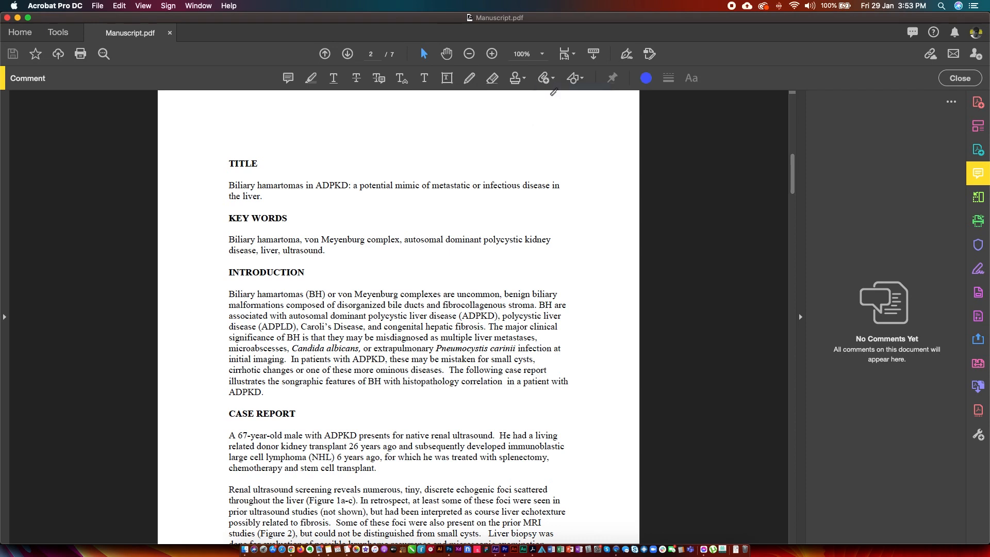
{"action": "mouse_move", "coordinate": [319, 277]}
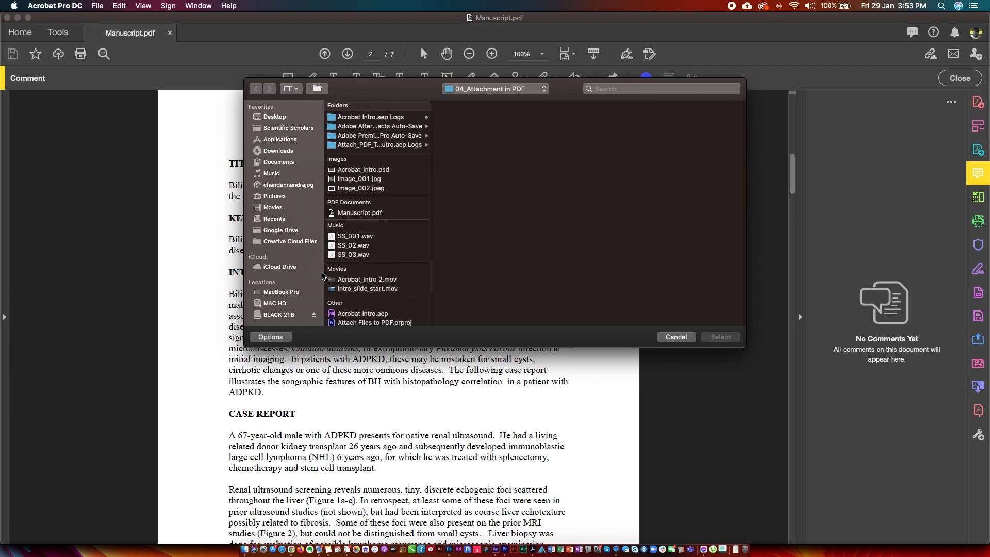
Attach Image_001.jpg on page 2 and post the reply 'This is for reference'
{"action": "left_click", "coordinate": [362, 178]}
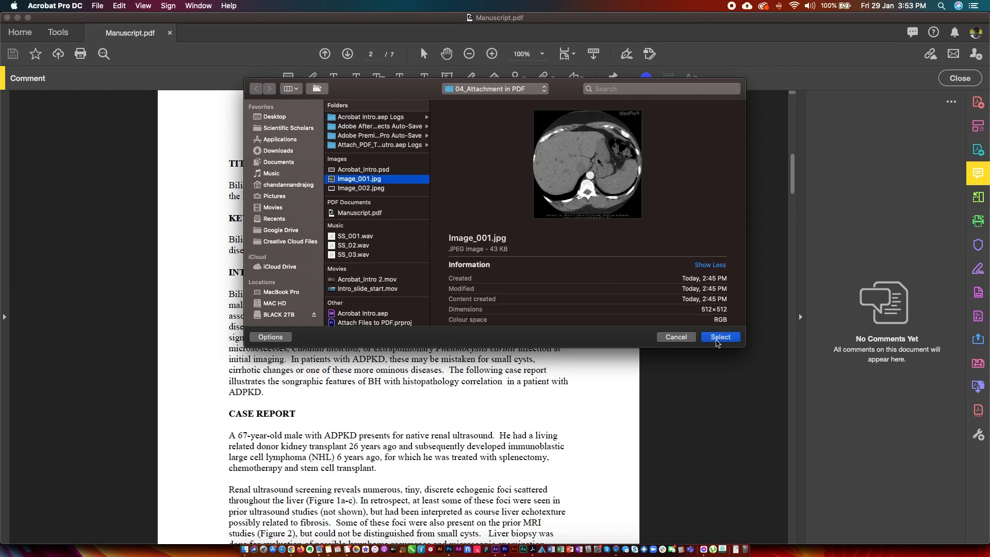
{"action": "left_click", "coordinate": [720, 337]}
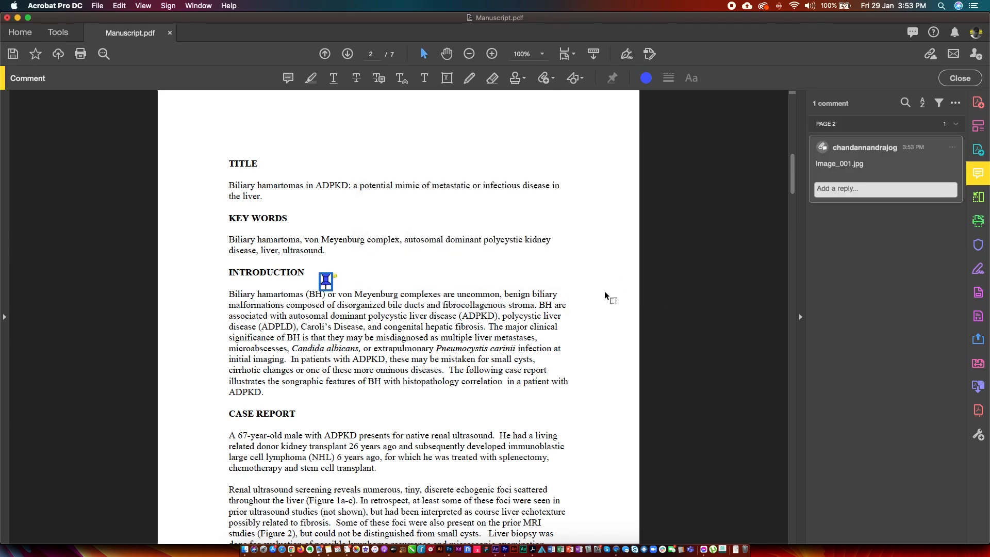
{"action": "type", "text": "TH"}
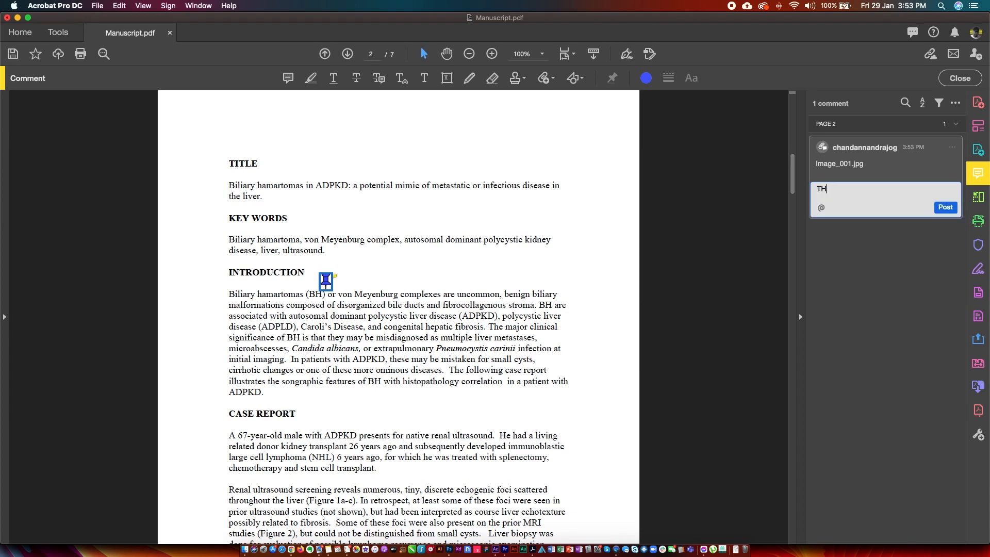
{"action": "type", "text": "This is for"}
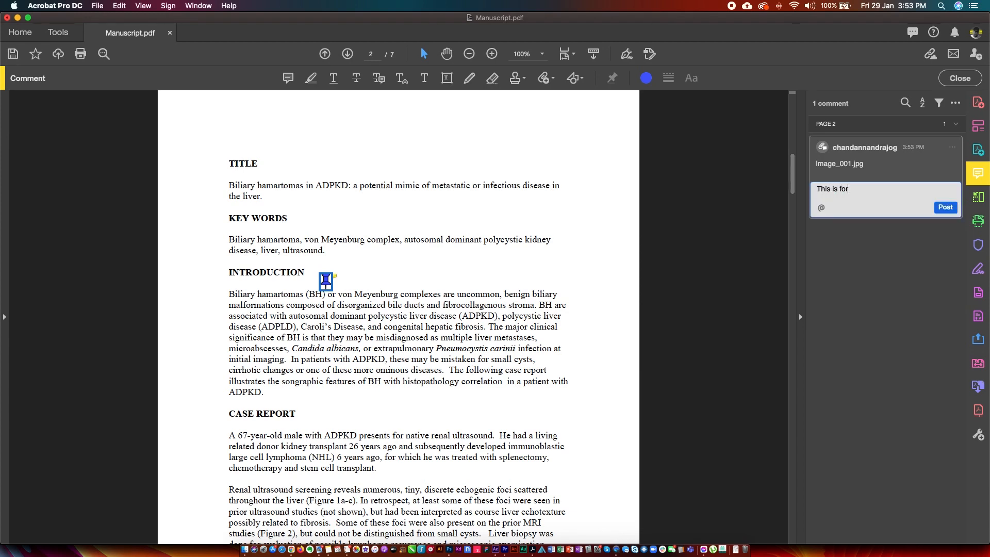
{"action": "type", "text": "referenc"}
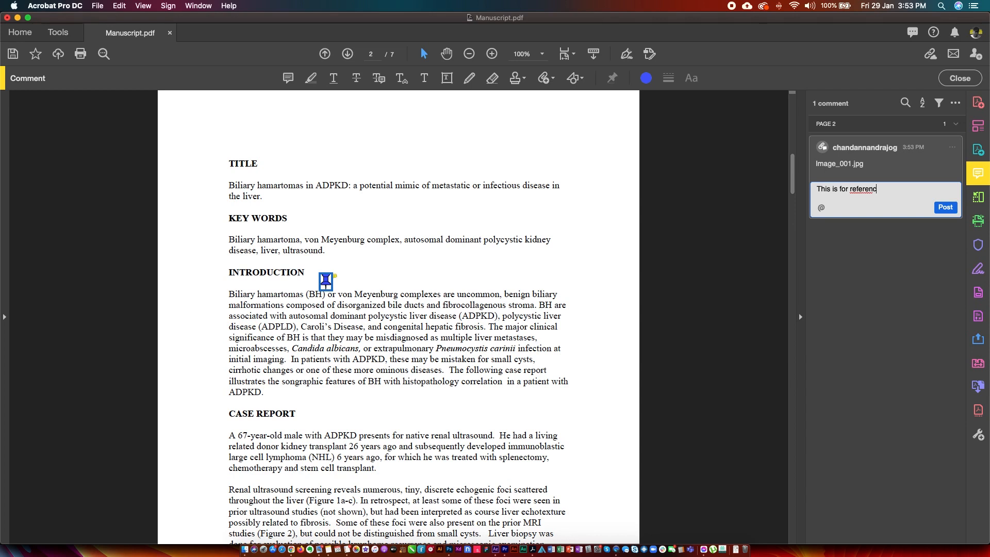
{"action": "left_click", "coordinate": [945, 208]}
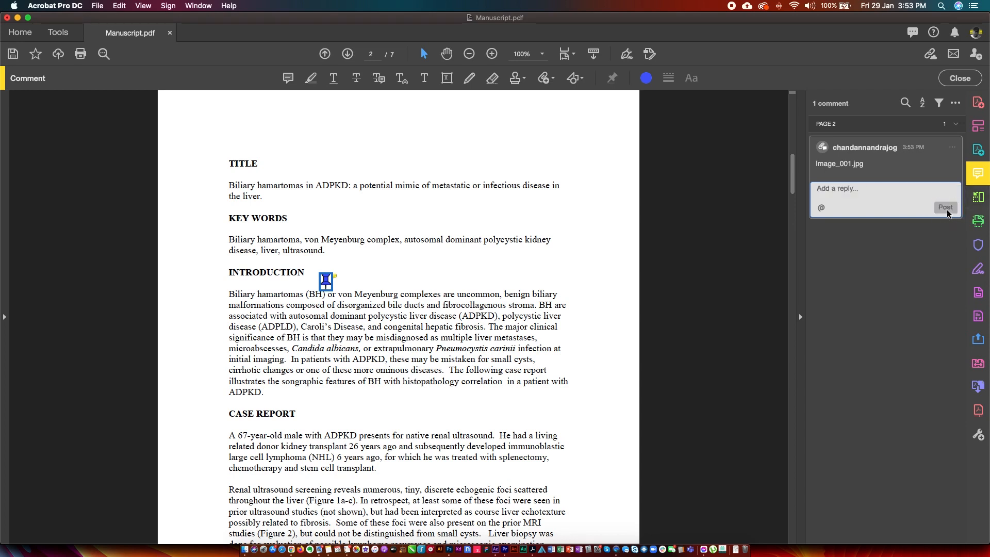
{"action": "left_click", "coordinate": [945, 207]}
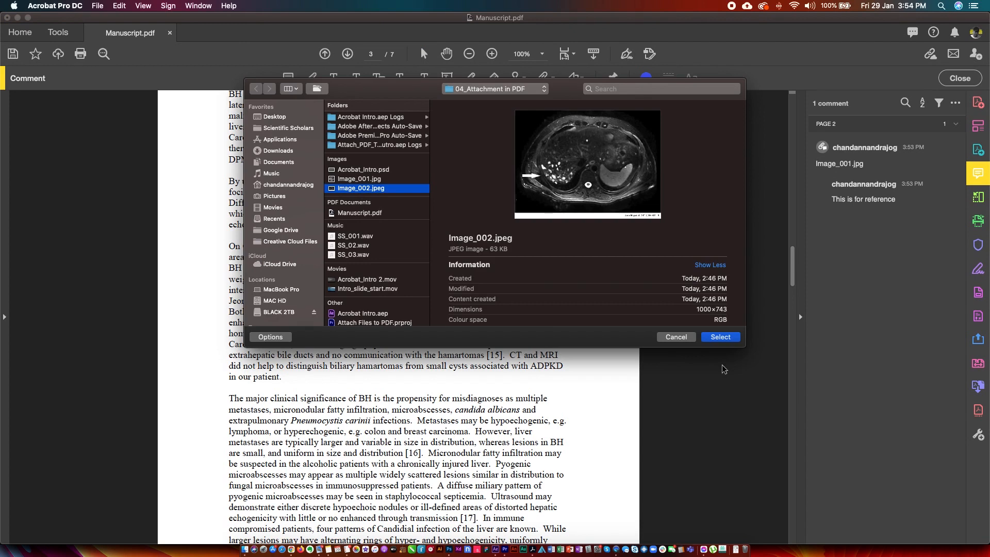
Attach Image_002.jpeg on page 3, confirming its File Attachment Properties
{"action": "left_click", "coordinate": [719, 337]}
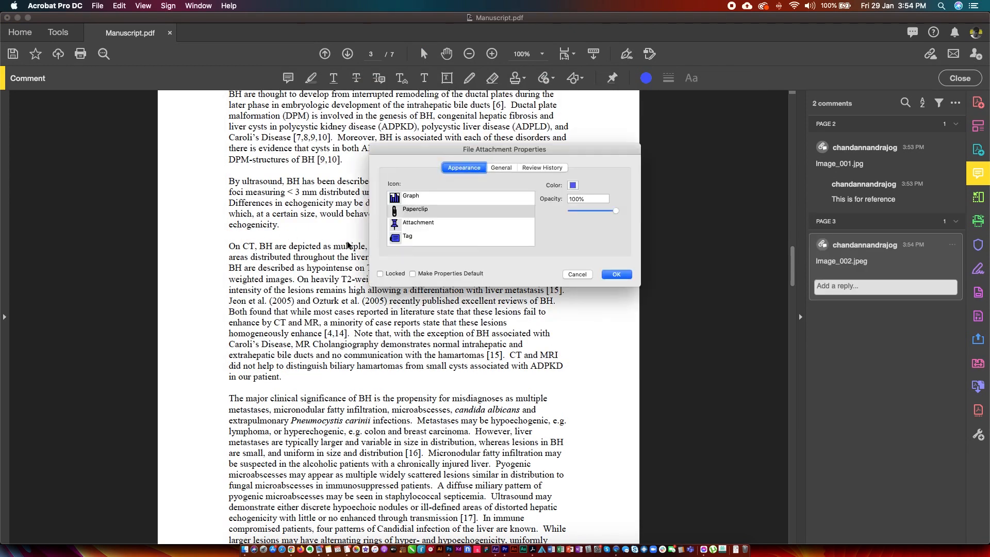
{"action": "left_click", "coordinate": [614, 274]}
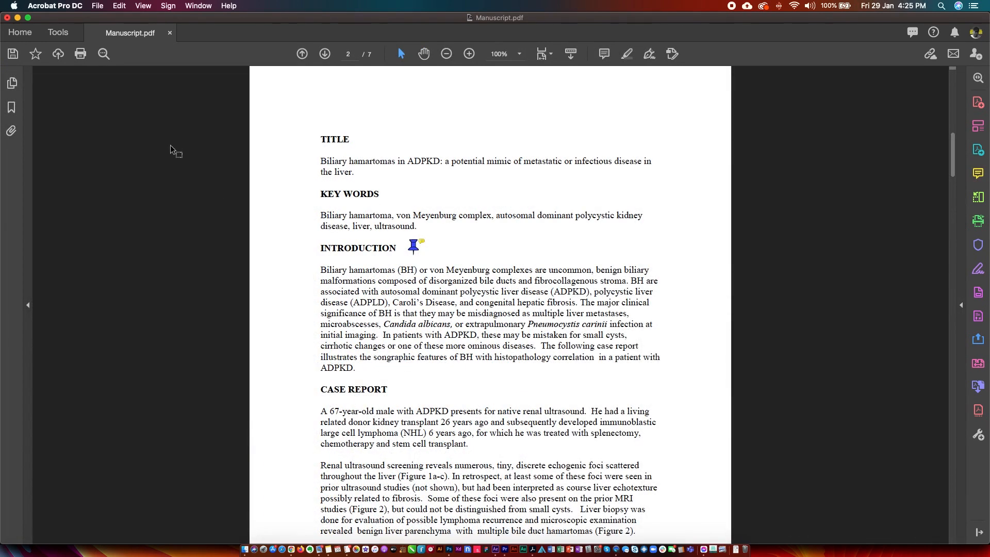
{"action": "mouse_move", "coordinate": [36, 106]}
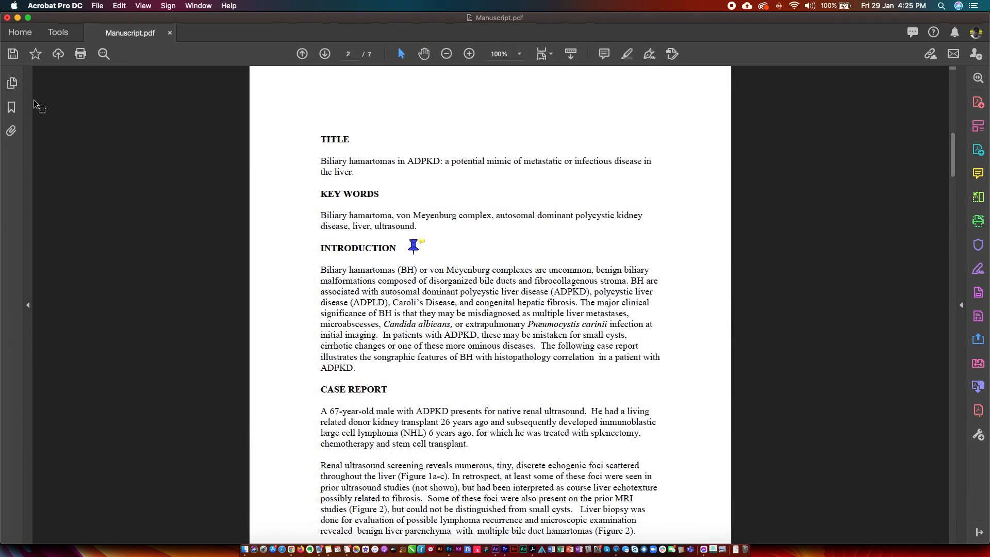
Show the Attachments panel listing both images and open Image_002.jpeg
{"action": "left_click", "coordinate": [12, 131]}
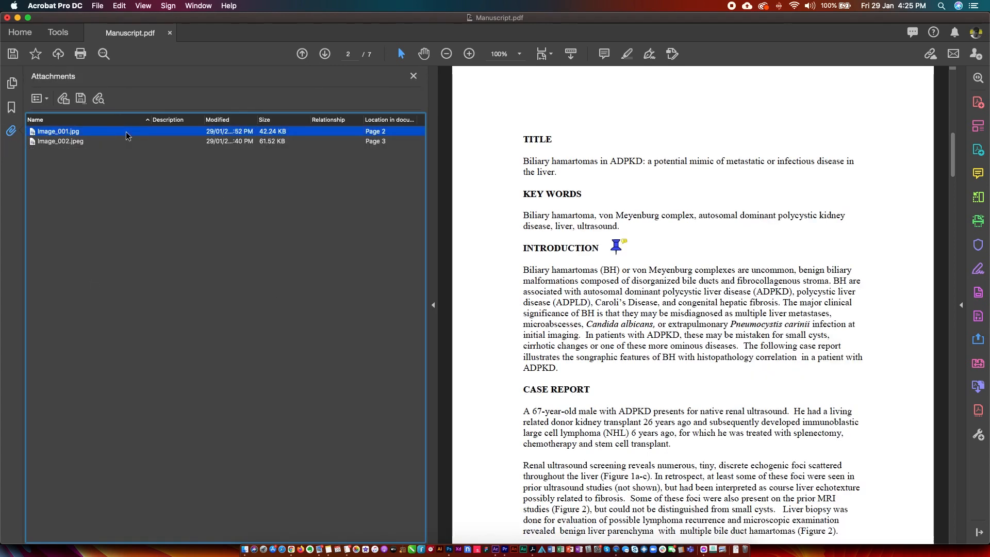
{"action": "left_click", "coordinate": [60, 141]}
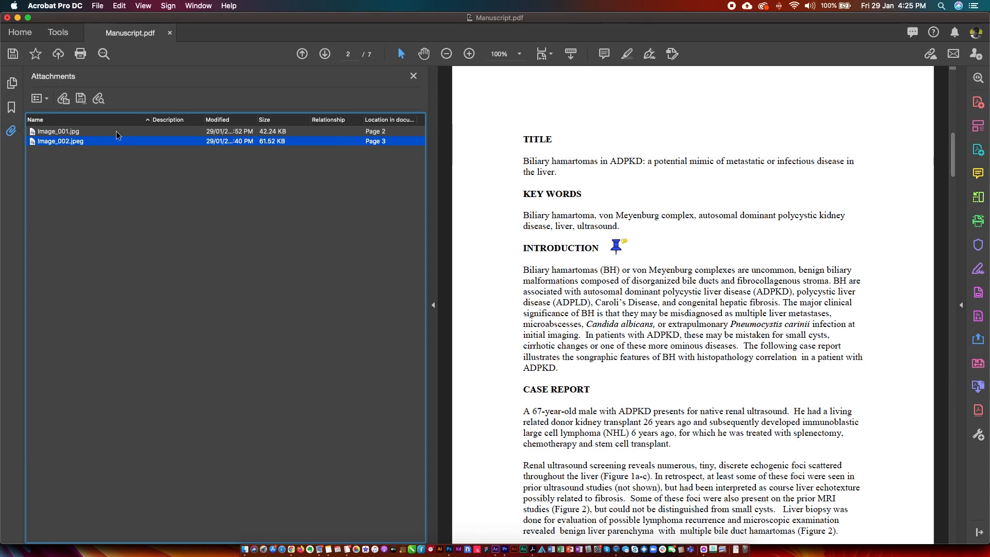
{"action": "mouse_move", "coordinate": [115, 146]}
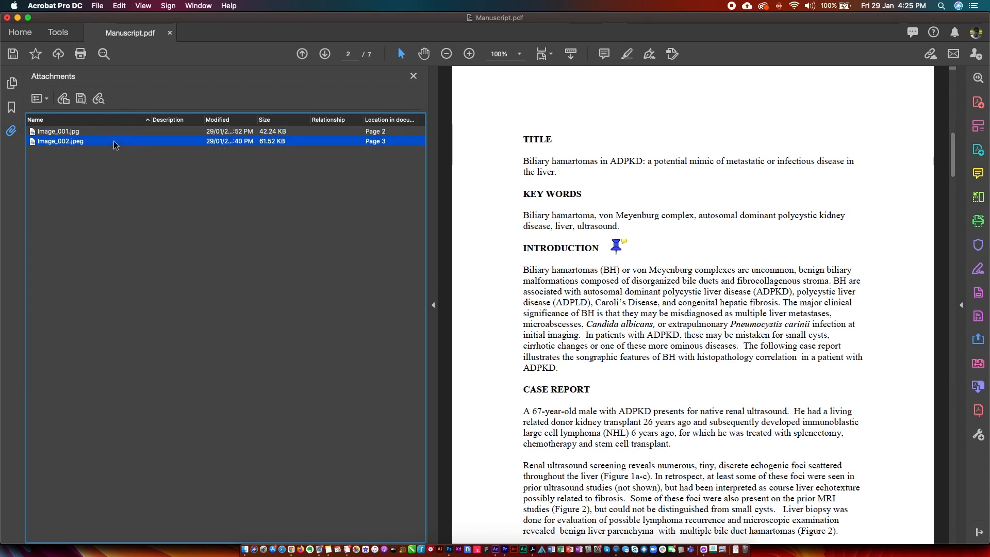
{"action": "double_click", "coordinate": [61, 141]}
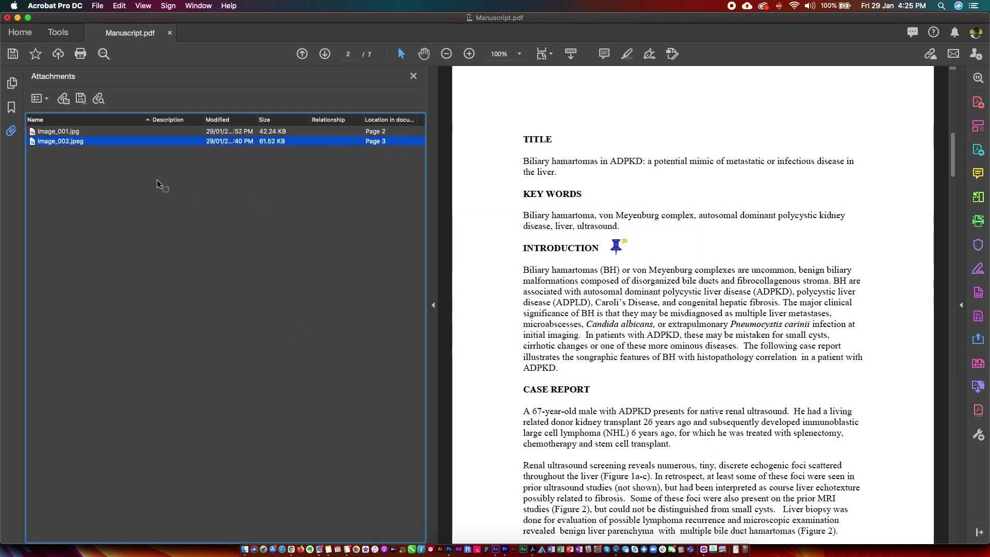
Open the attached Image_001.jpg in Preview
{"action": "left_click", "coordinate": [58, 131]}
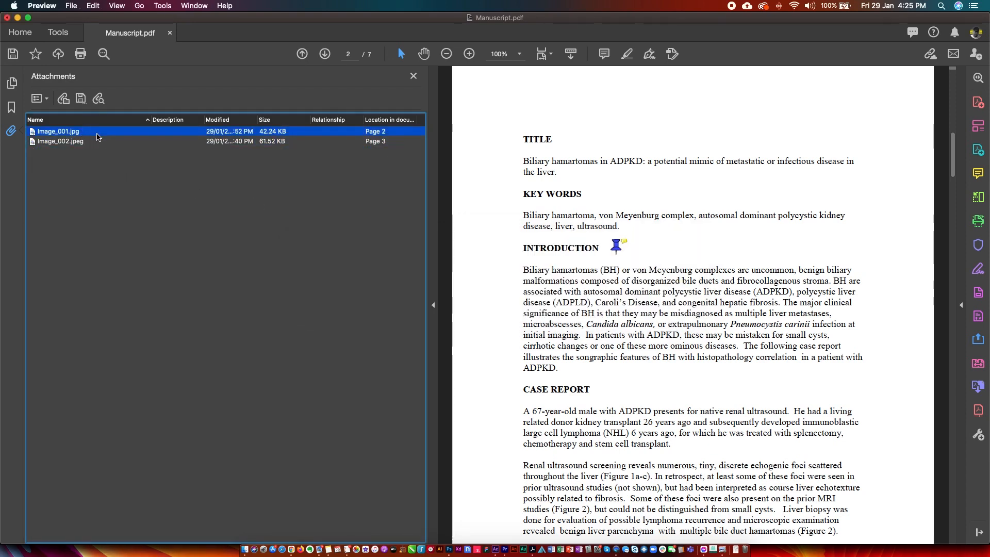
{"action": "double_click", "coordinate": [58, 131]}
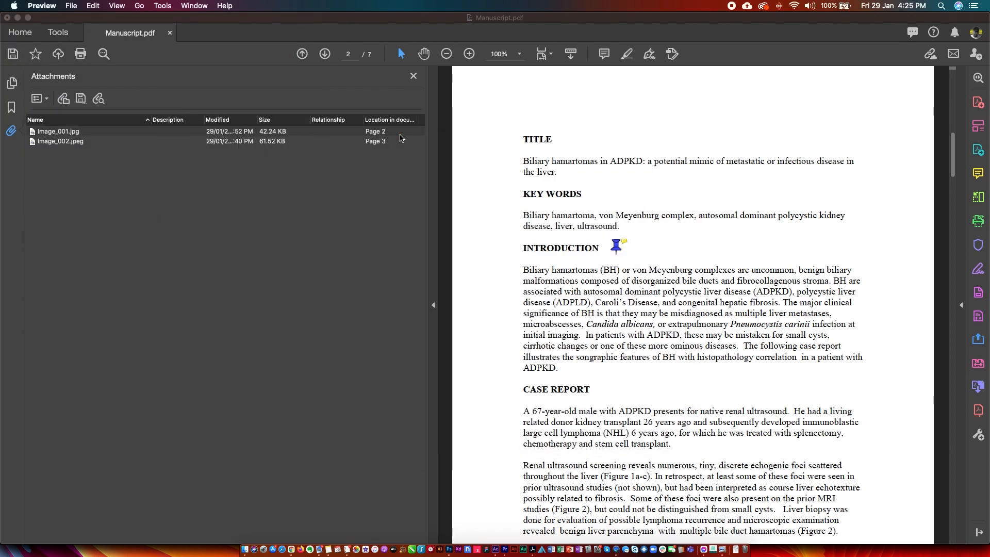
{"action": "mouse_move", "coordinate": [592, 261]}
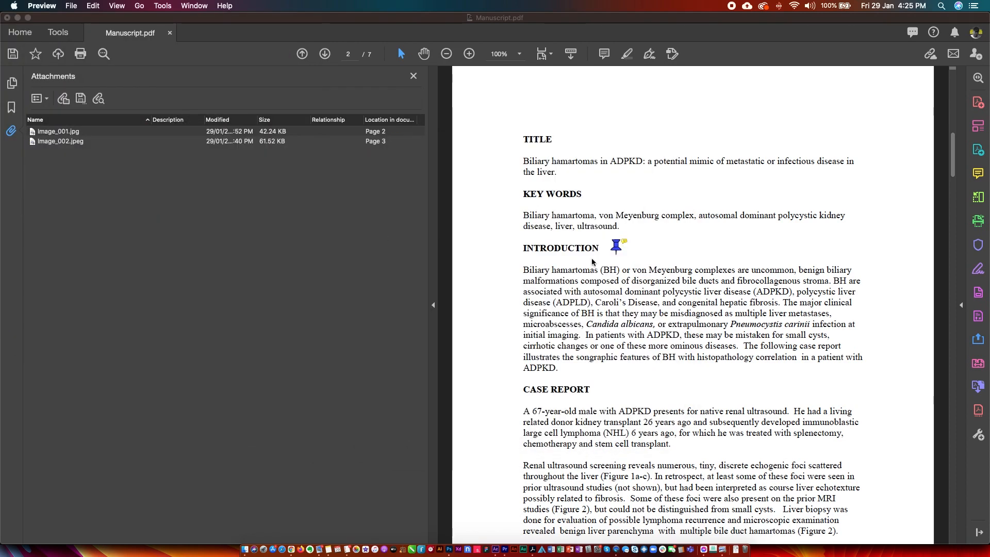